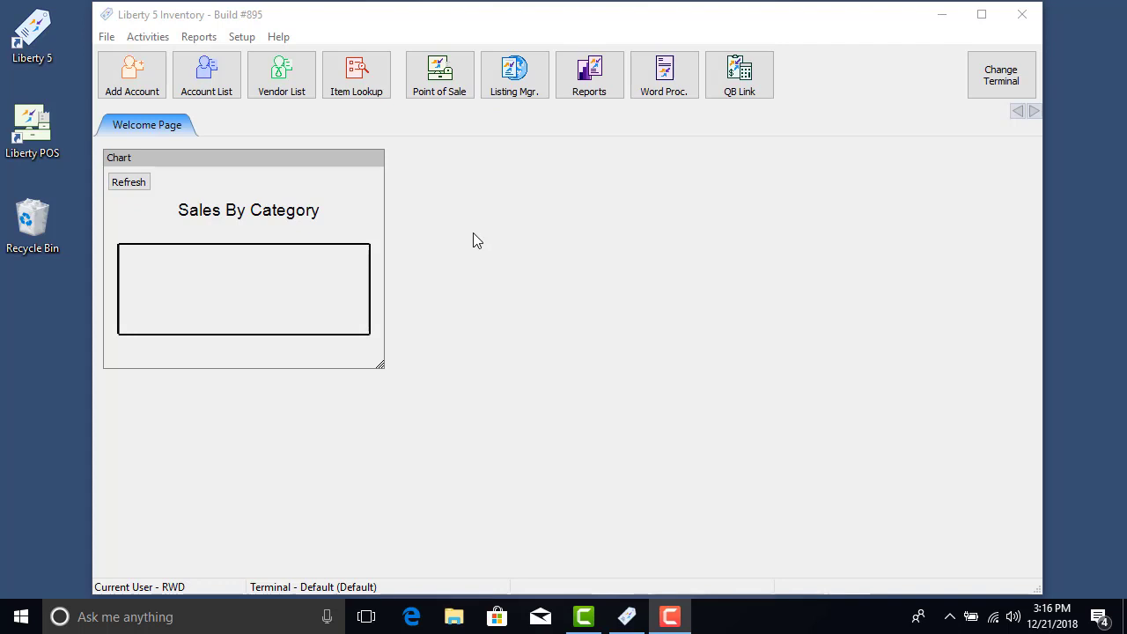
mouse_move(209, 138)
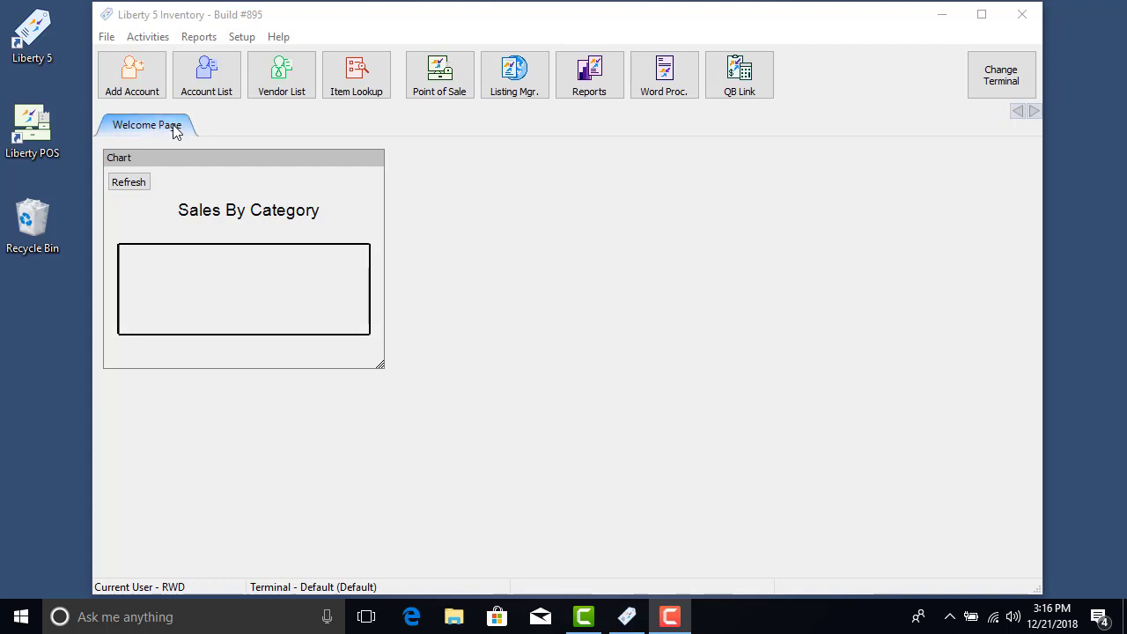
mouse_move(221, 133)
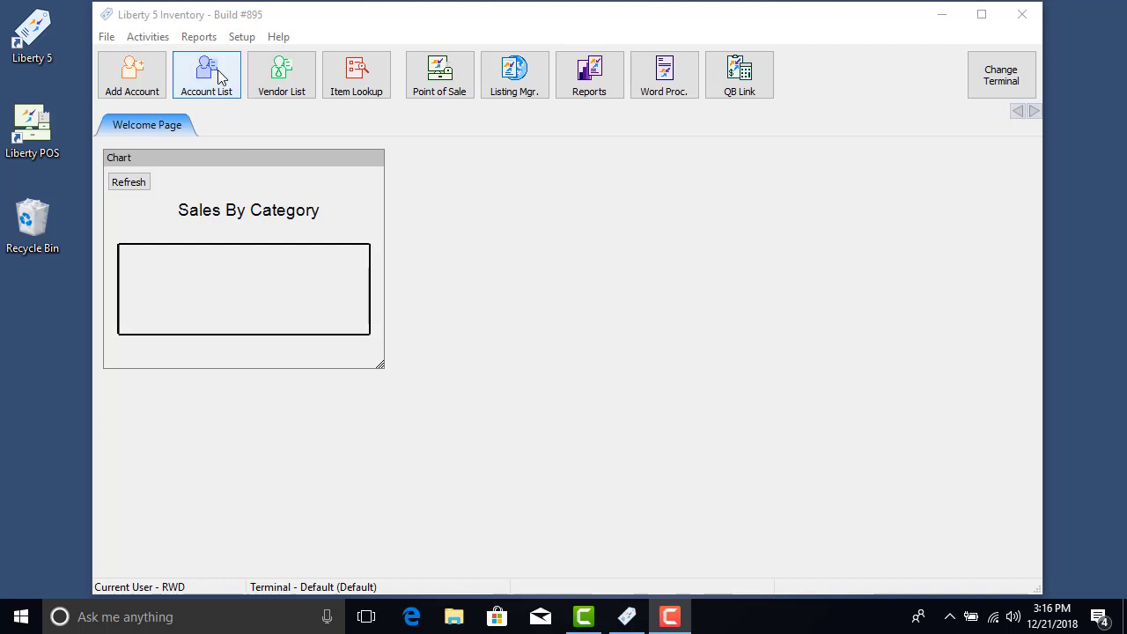
Step: Open the empty Account List, switch to Welcome and back, then close and reopen it
left_click(206, 74)
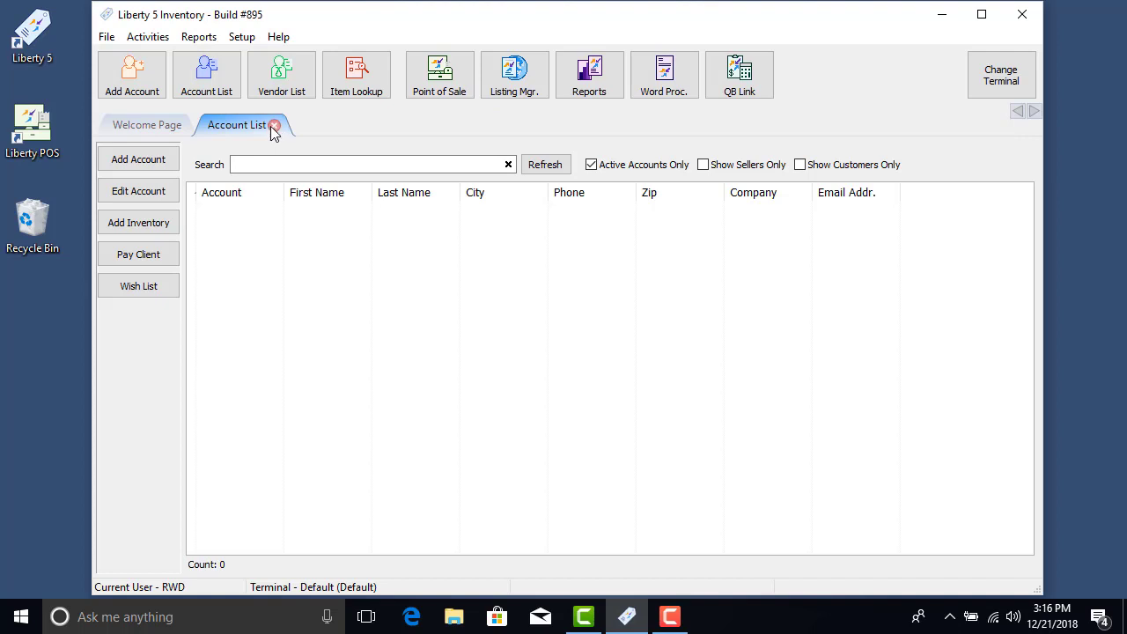
left_click(146, 124)
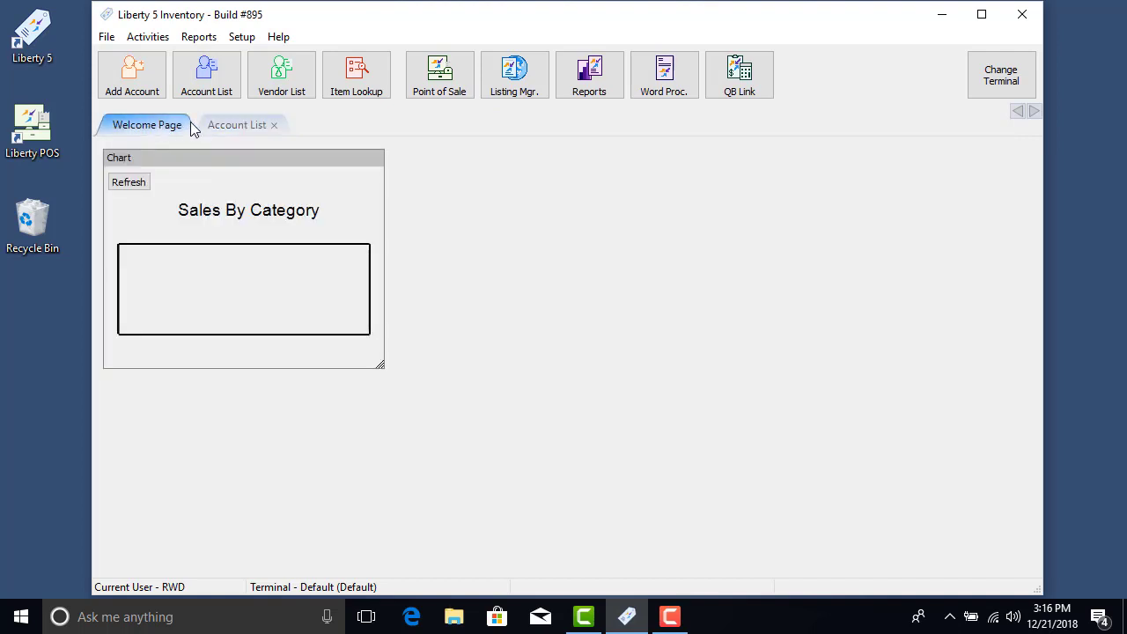
left_click(236, 124)
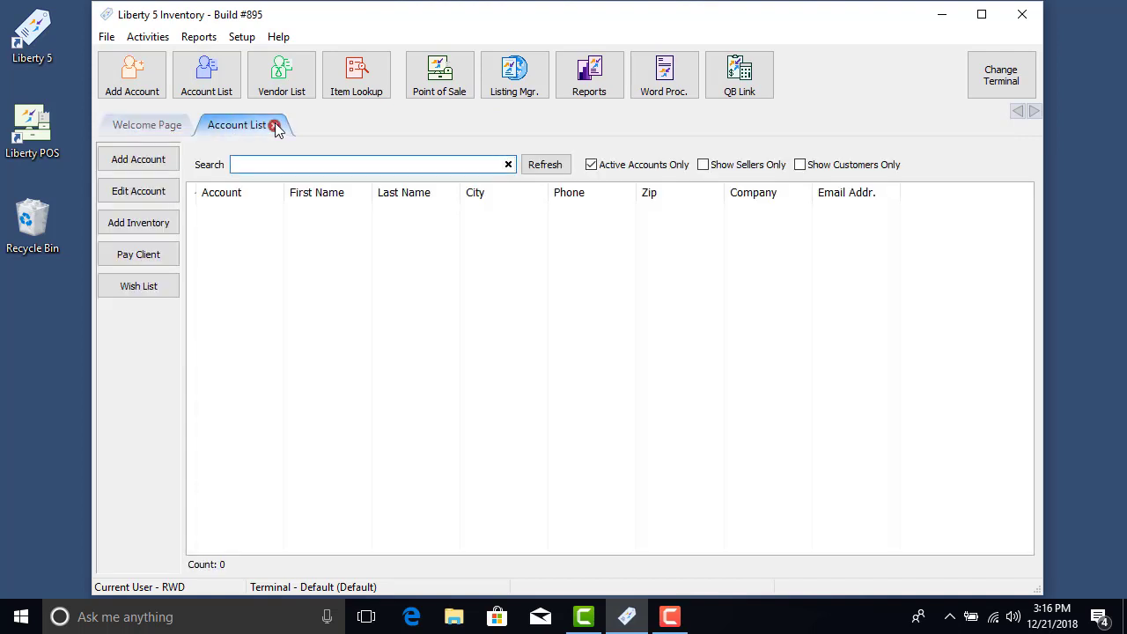
left_click(274, 125)
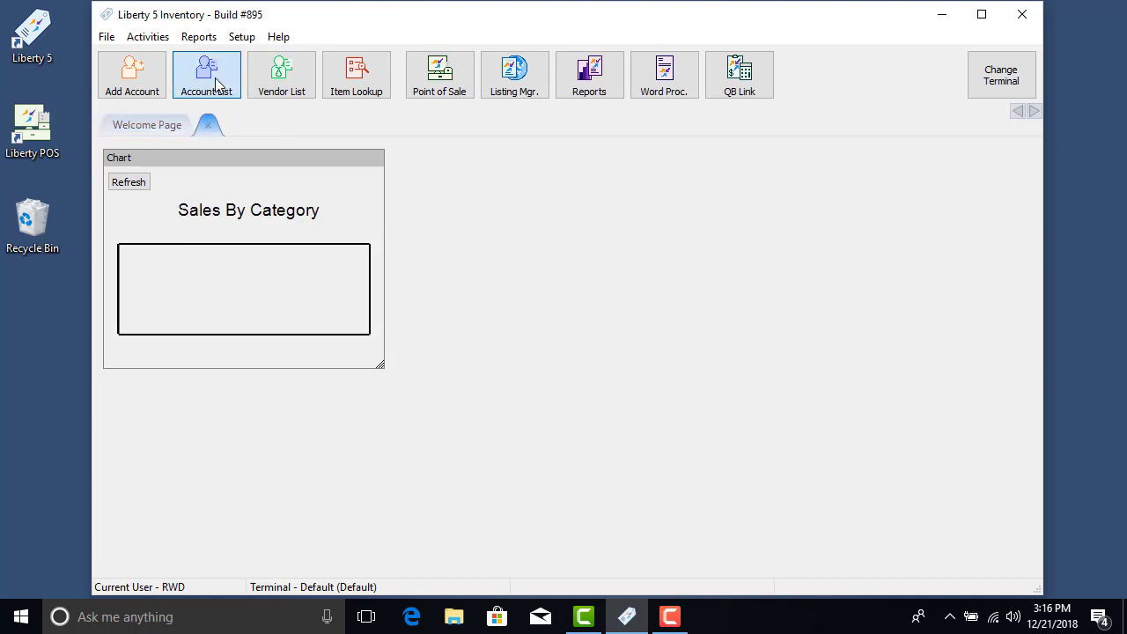
left_click(206, 75)
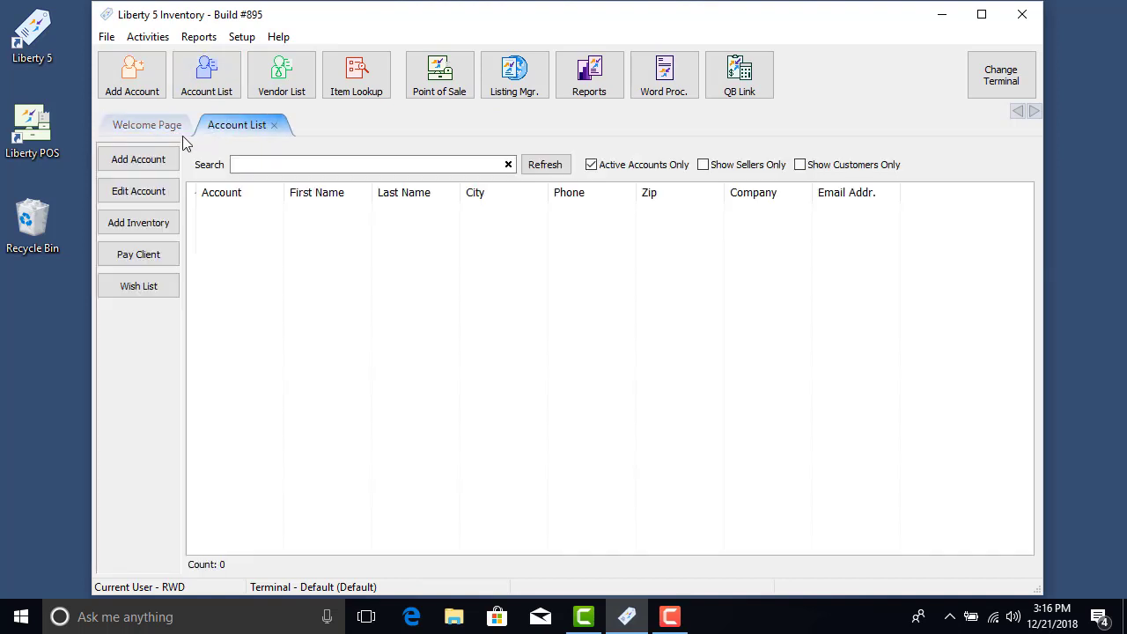
mouse_move(138, 158)
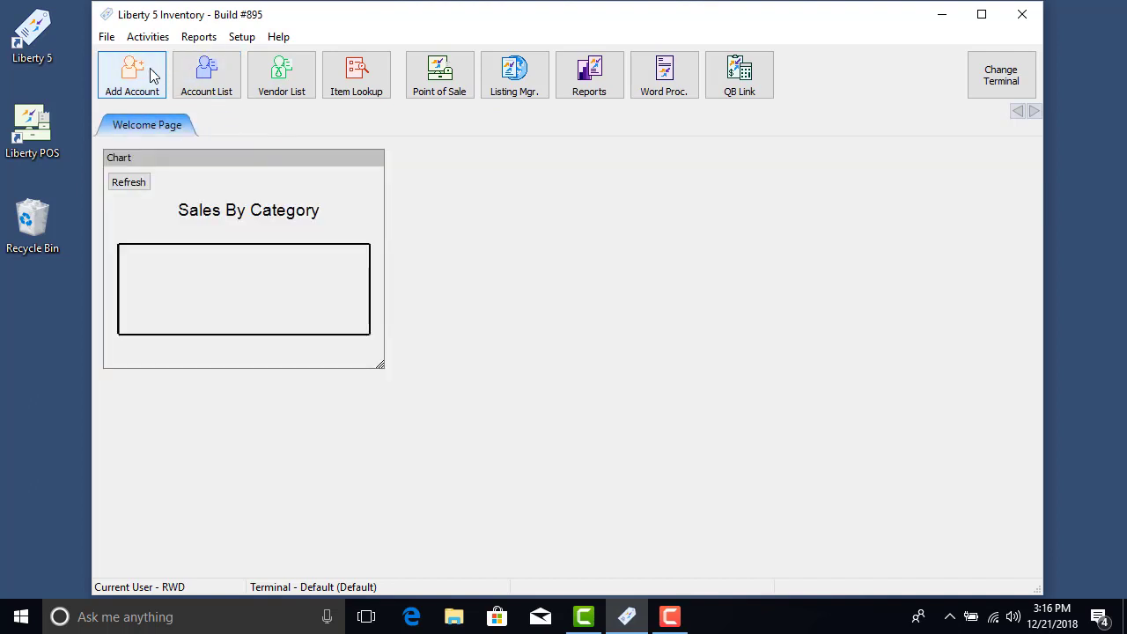
left_click(206, 74)
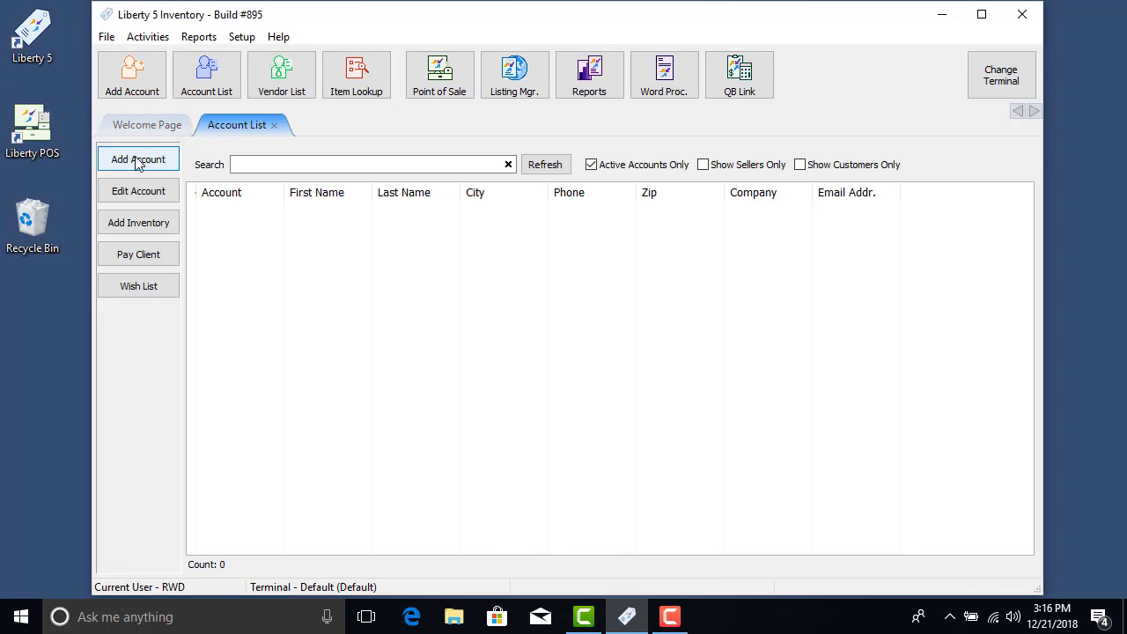
left_click(138, 158)
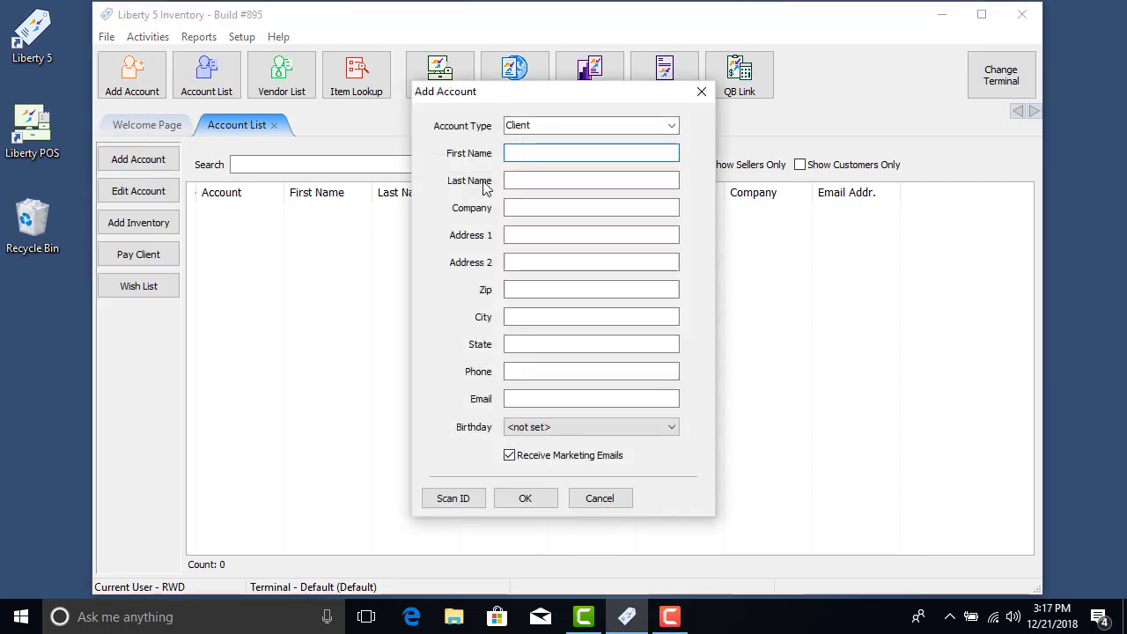
left_click(671, 125)
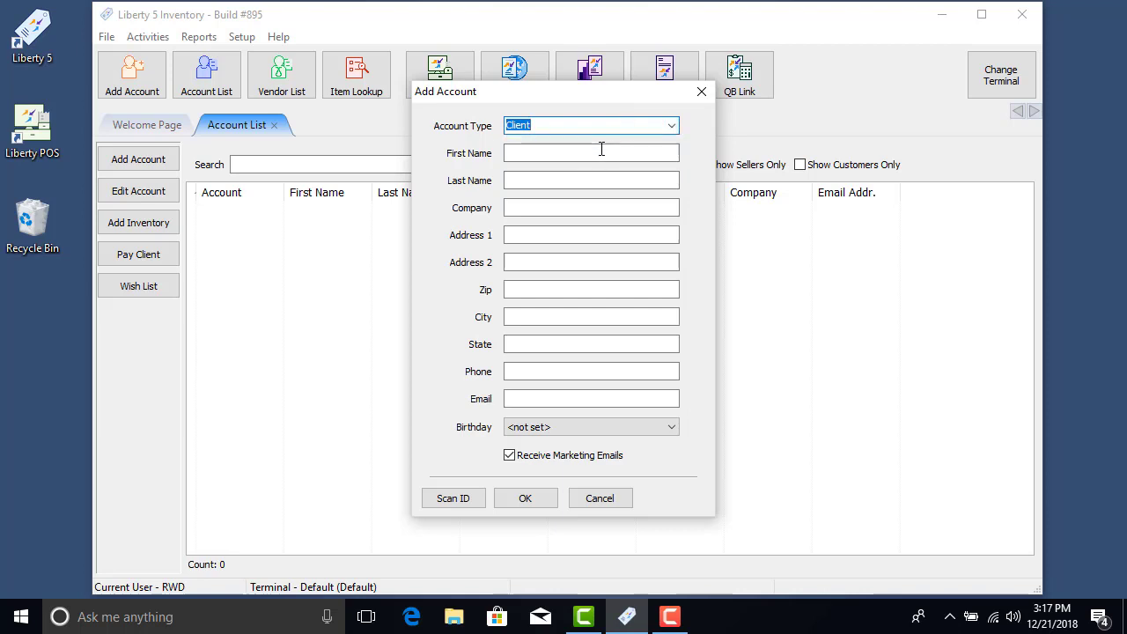
left_click(591, 153)
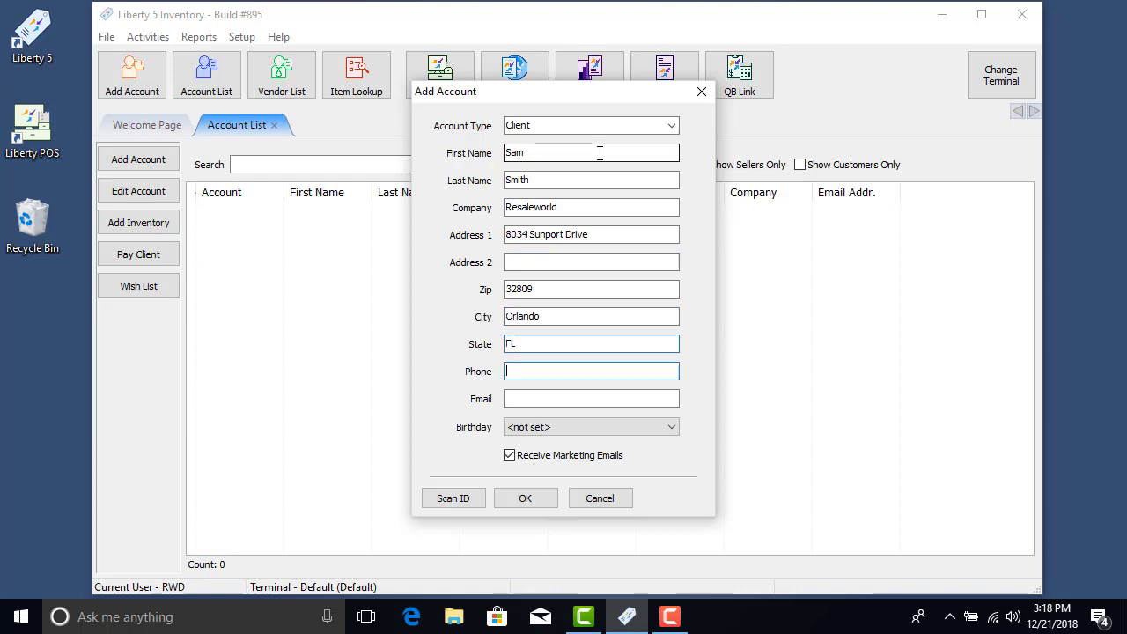
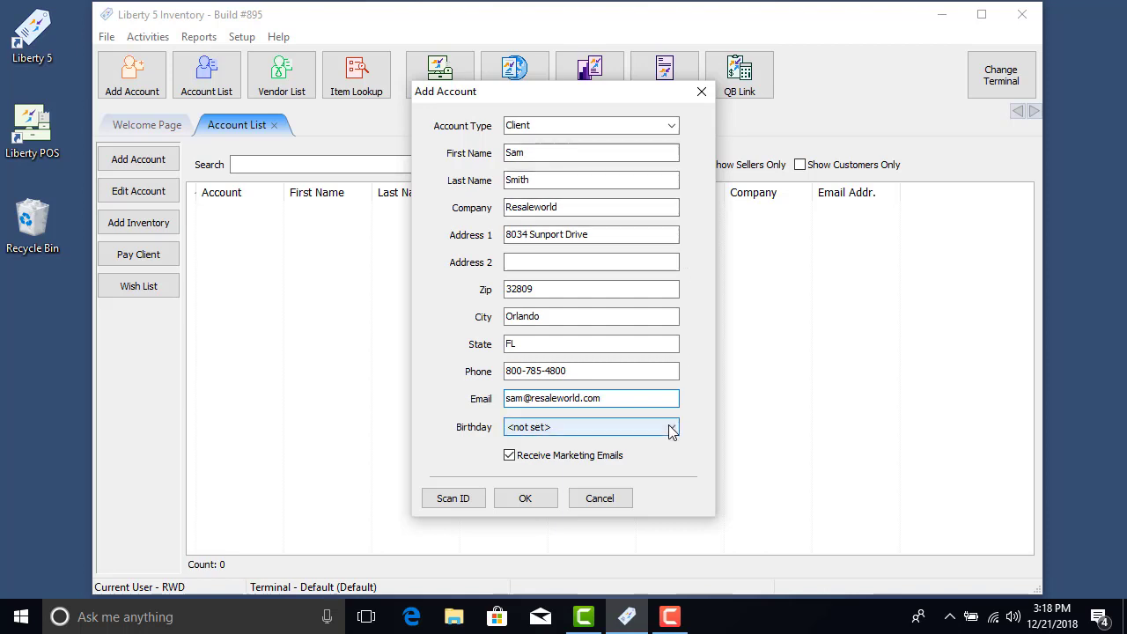
Step: Choose January as birthday month and toggle Receive Marketing Emails off and back on
left_click(671, 427)
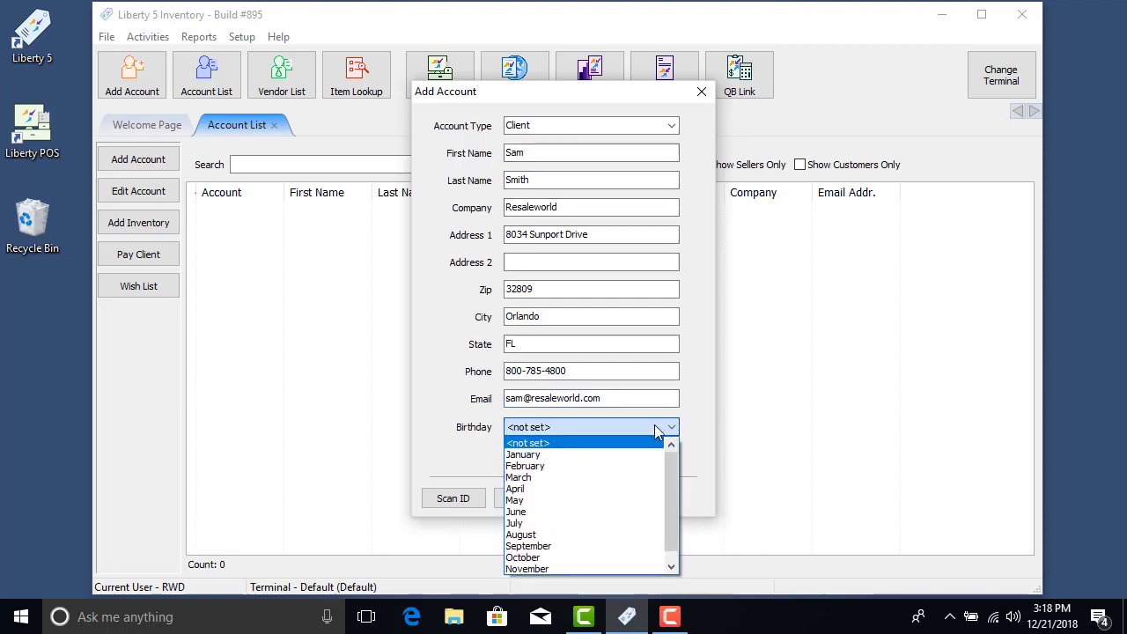
mouse_move(563, 454)
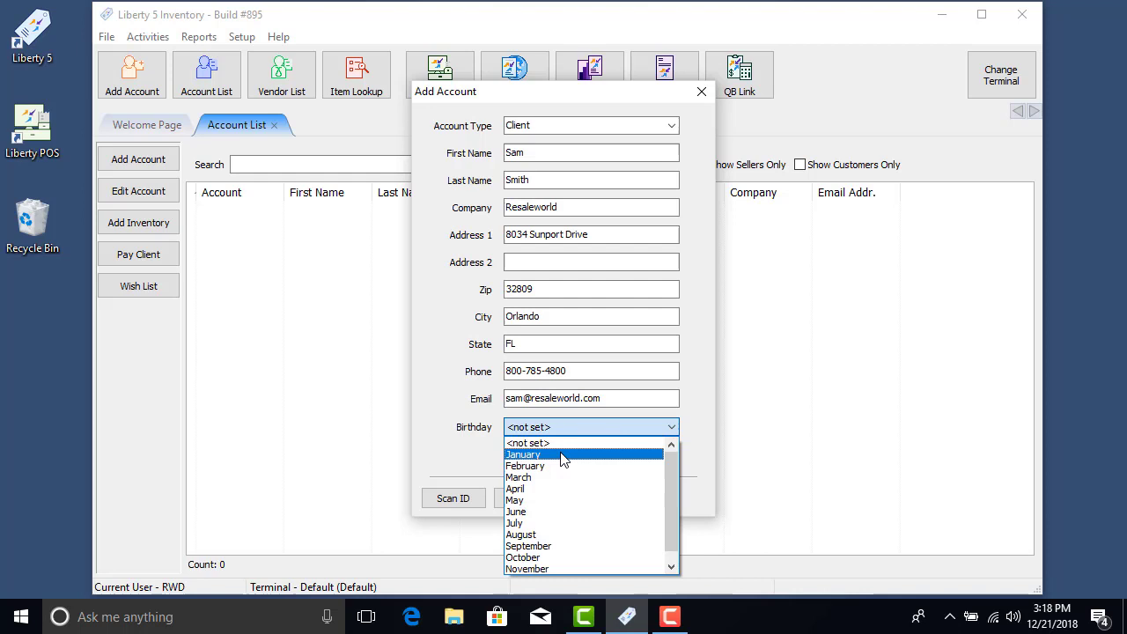
left_click(523, 454)
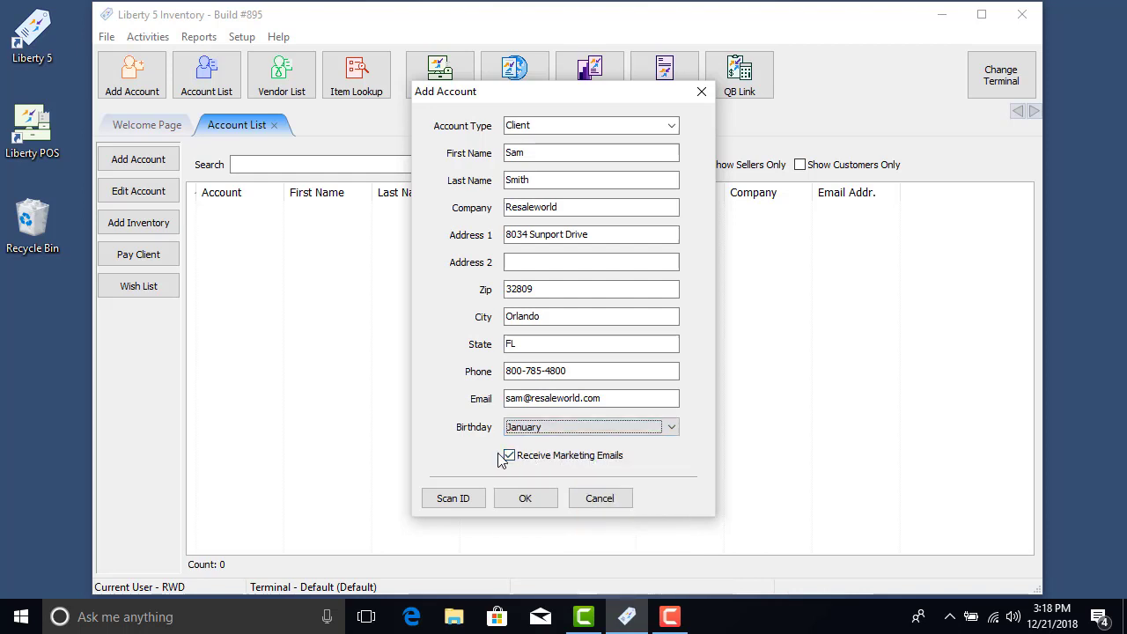
left_click(508, 455)
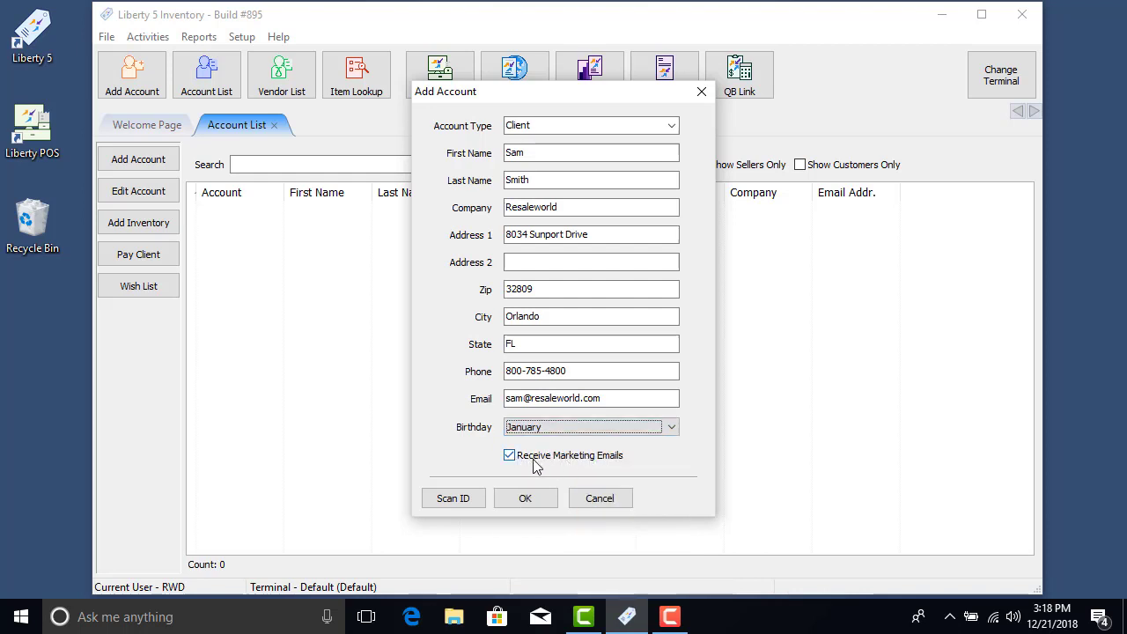
left_click(509, 455)
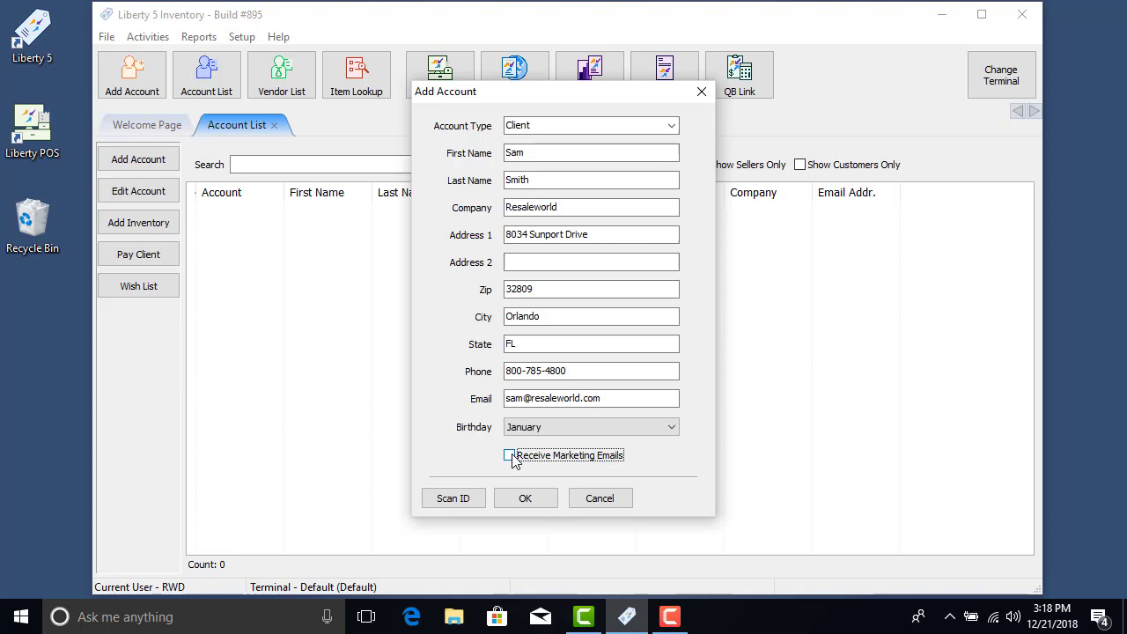
left_click(509, 454)
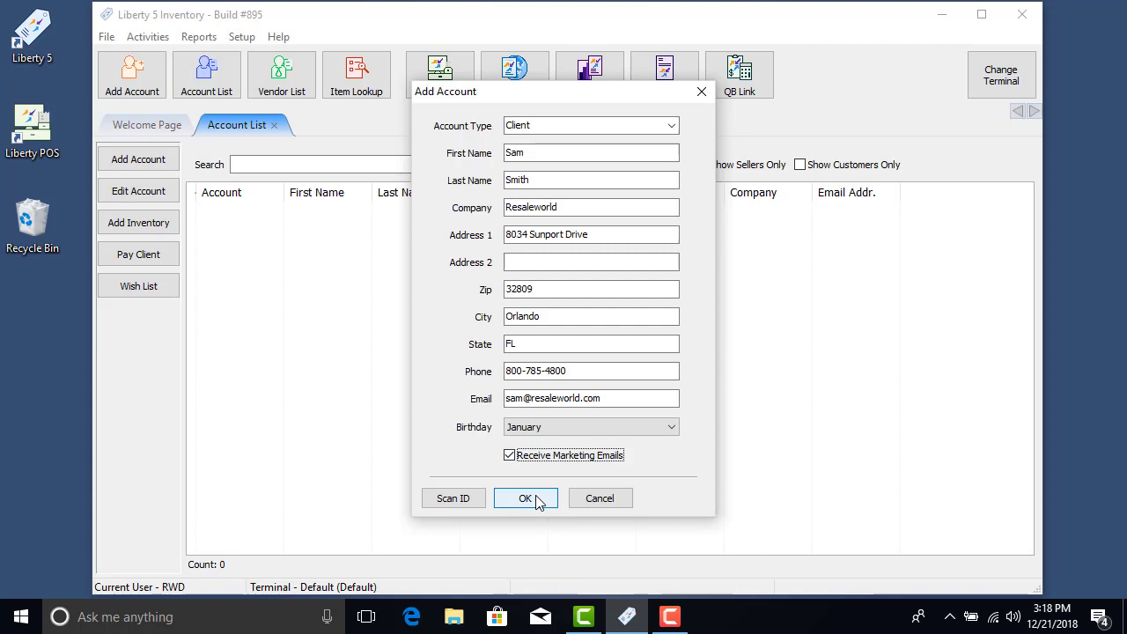
left_click(525, 498)
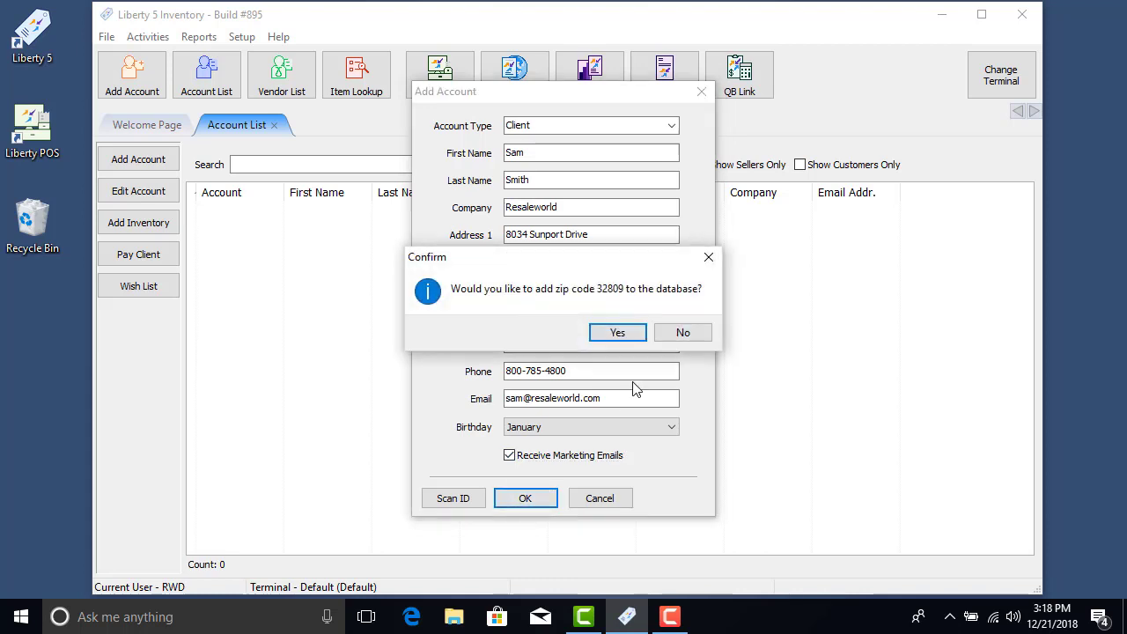
mouse_move(549, 305)
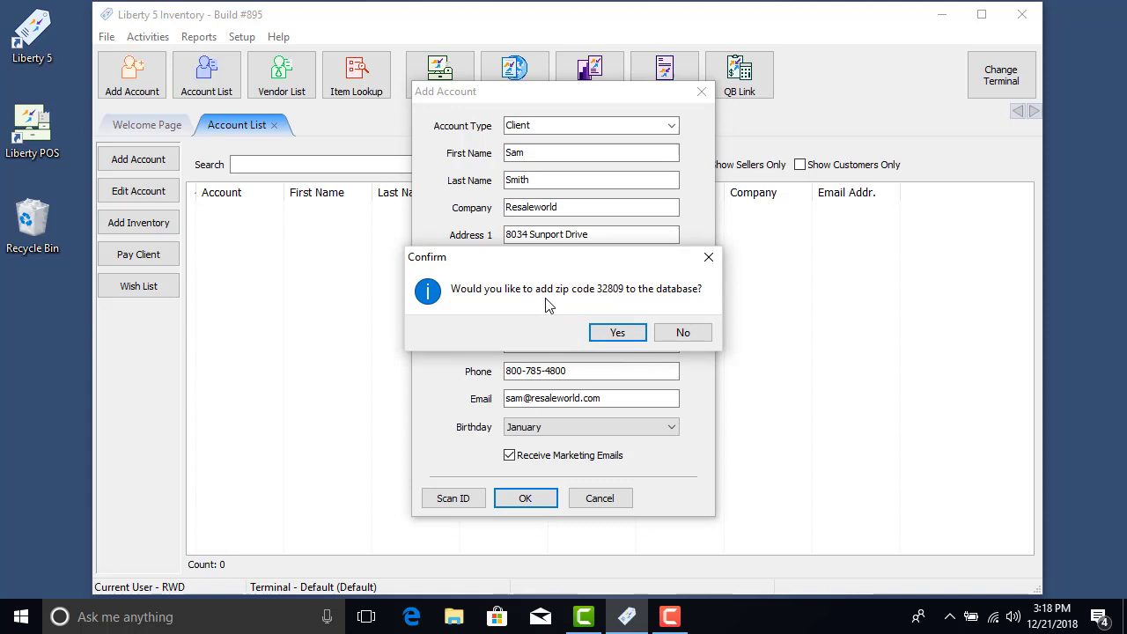
mouse_move(643, 316)
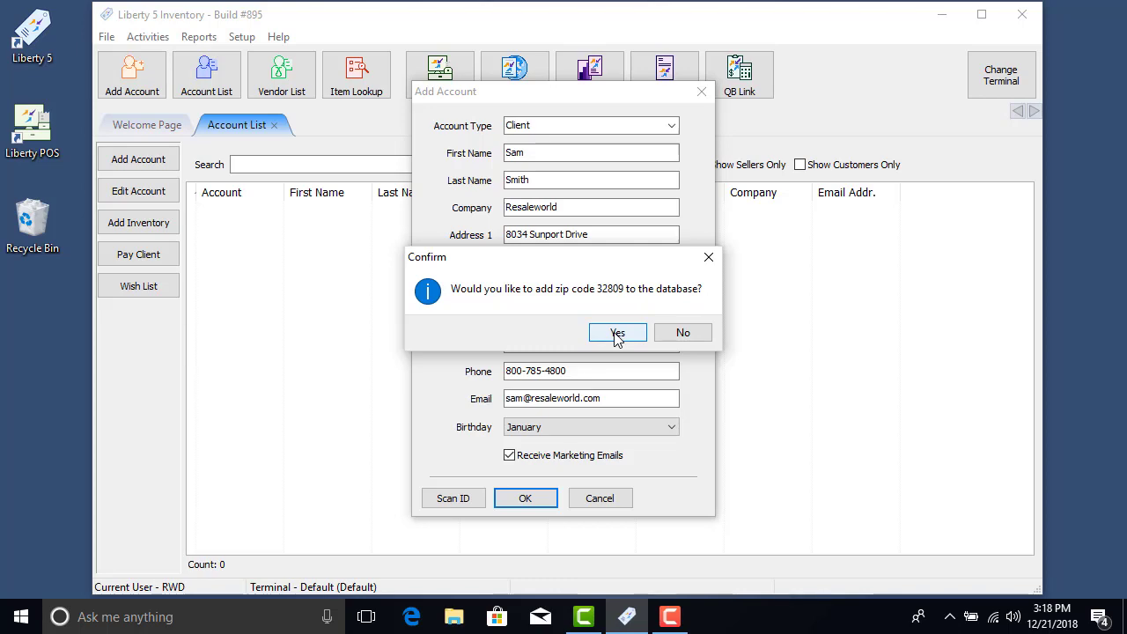
left_click(616, 332)
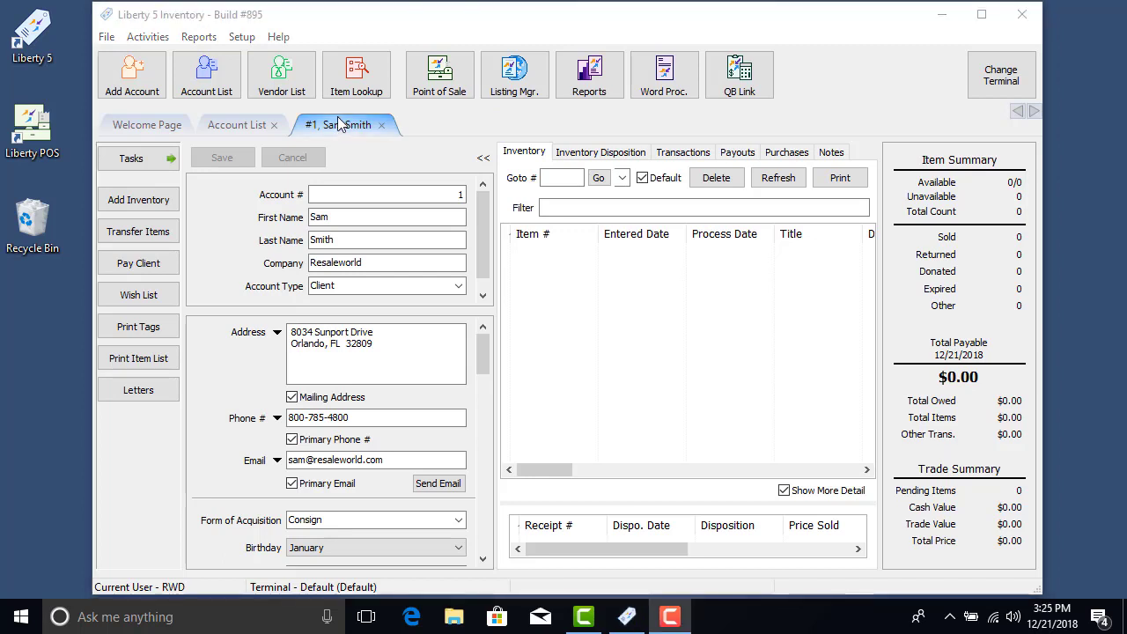
mouse_move(382, 125)
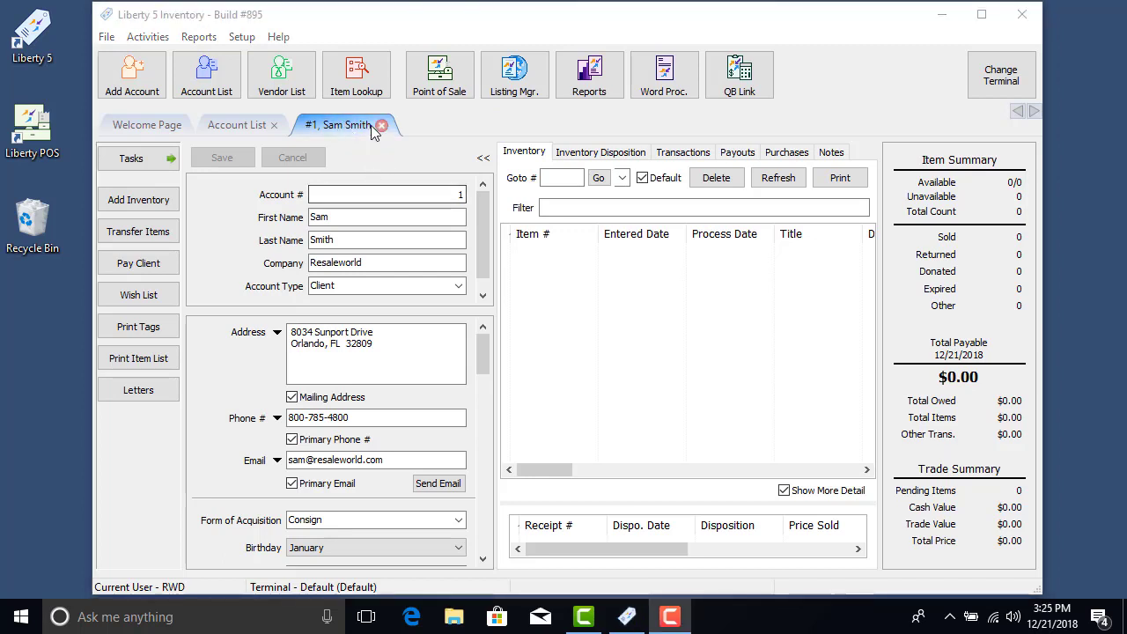
left_click(237, 124)
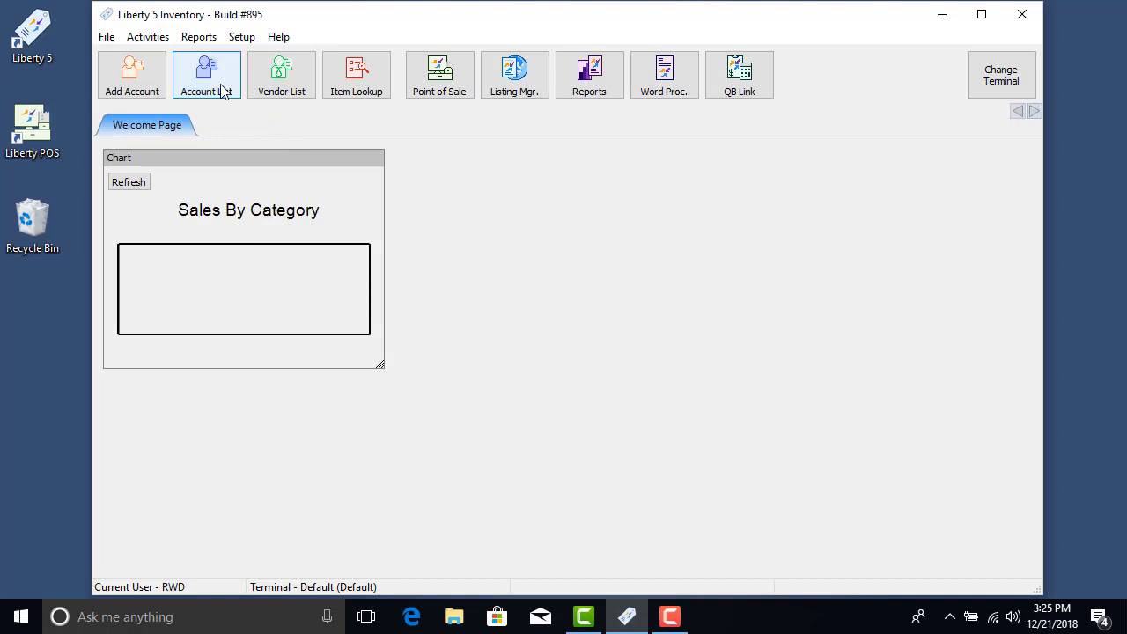
left_click(206, 74)
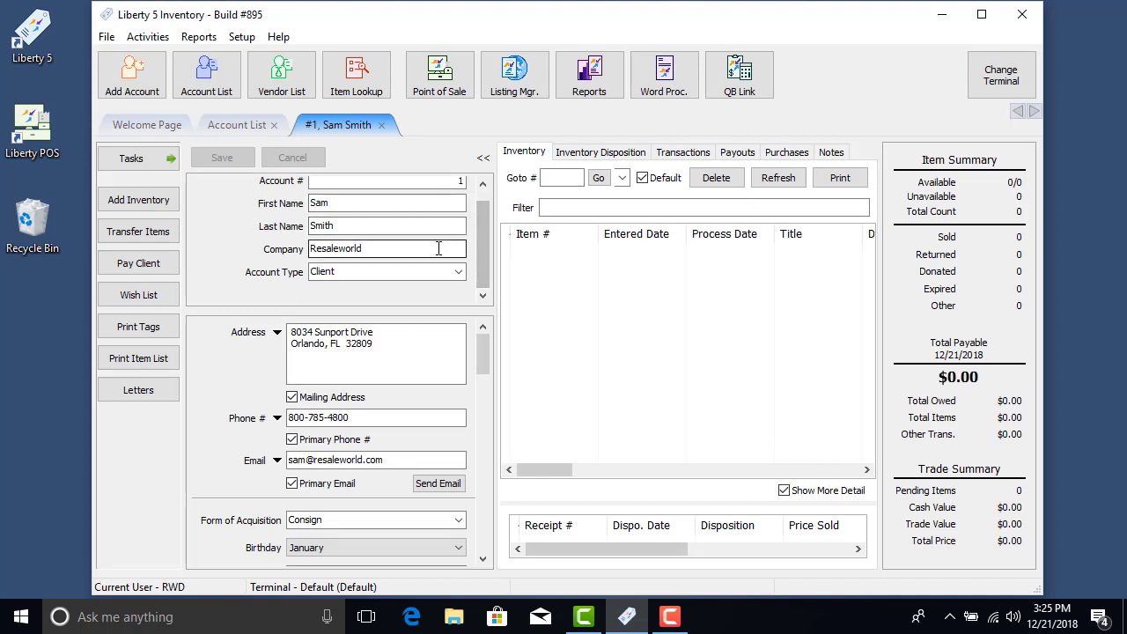
scroll("down", 3)
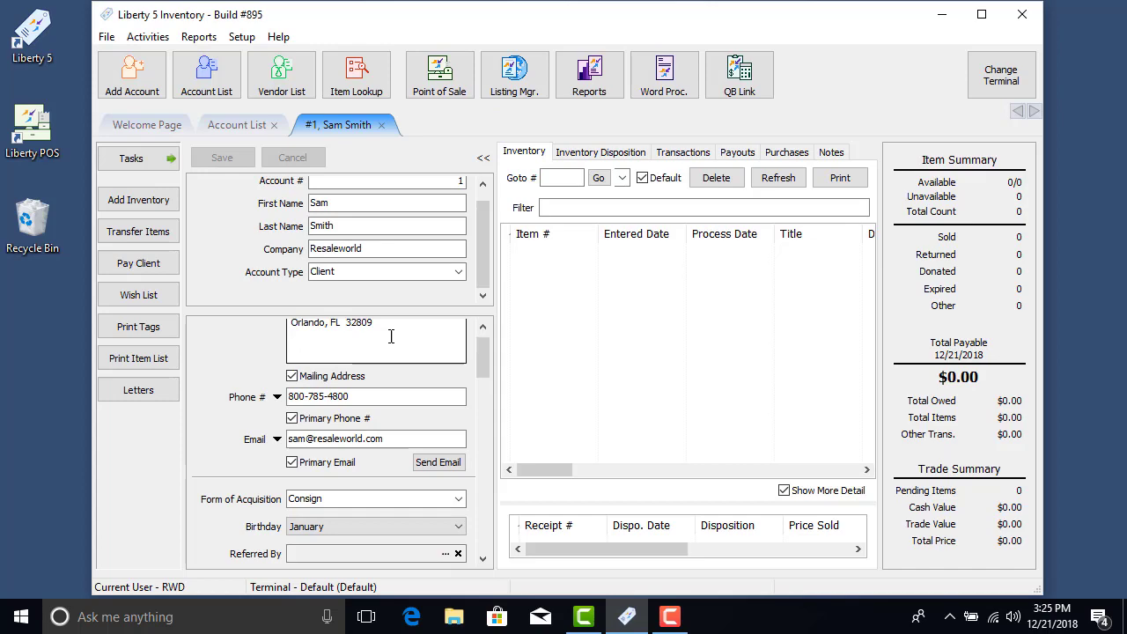